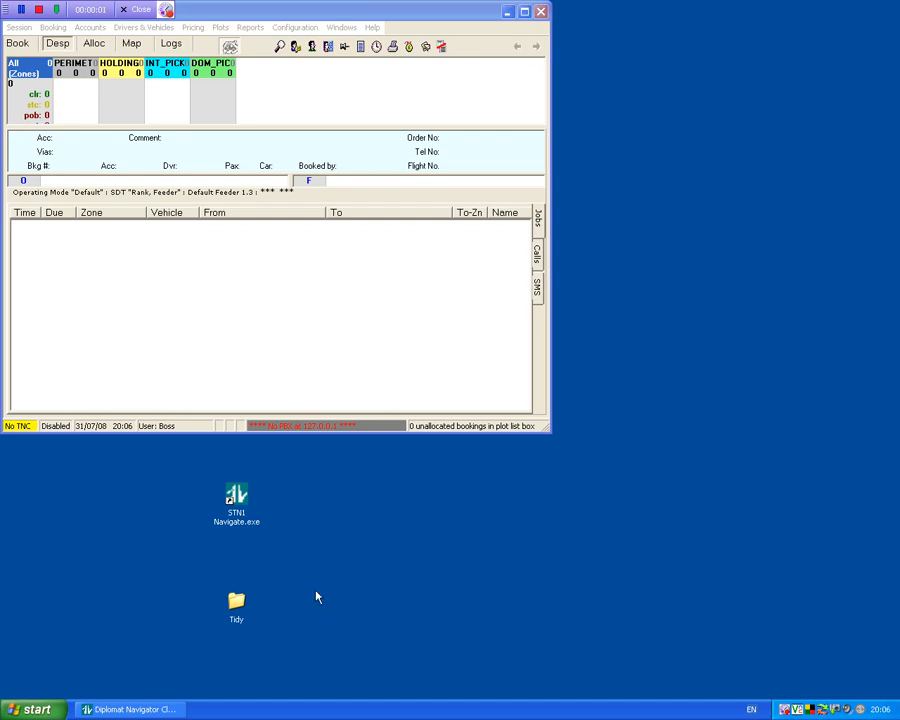
pyautogui.moveTo(332, 608)
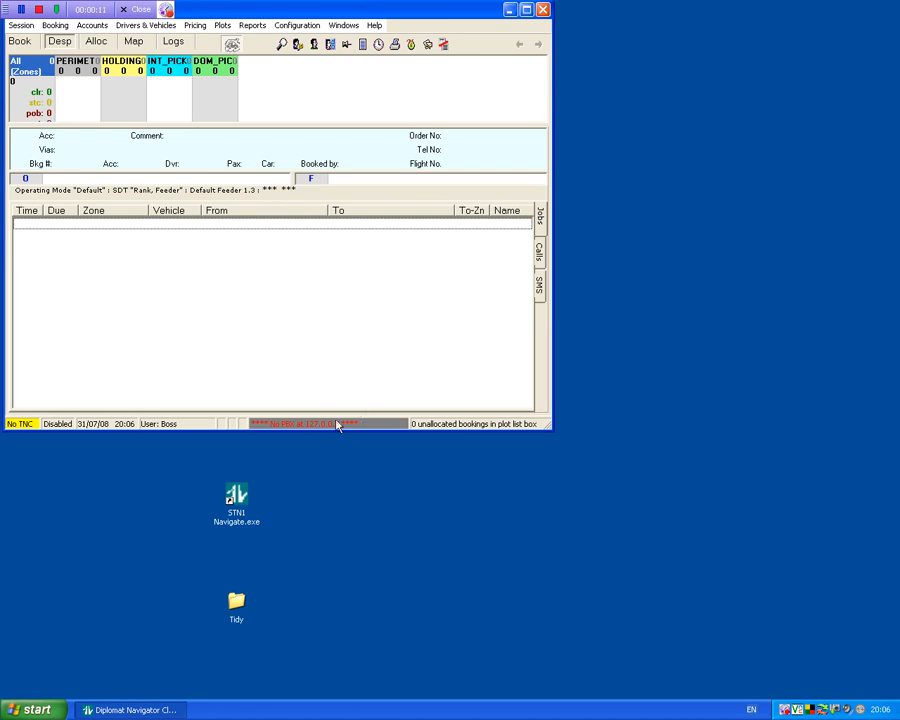
pyautogui.moveTo(128, 652)
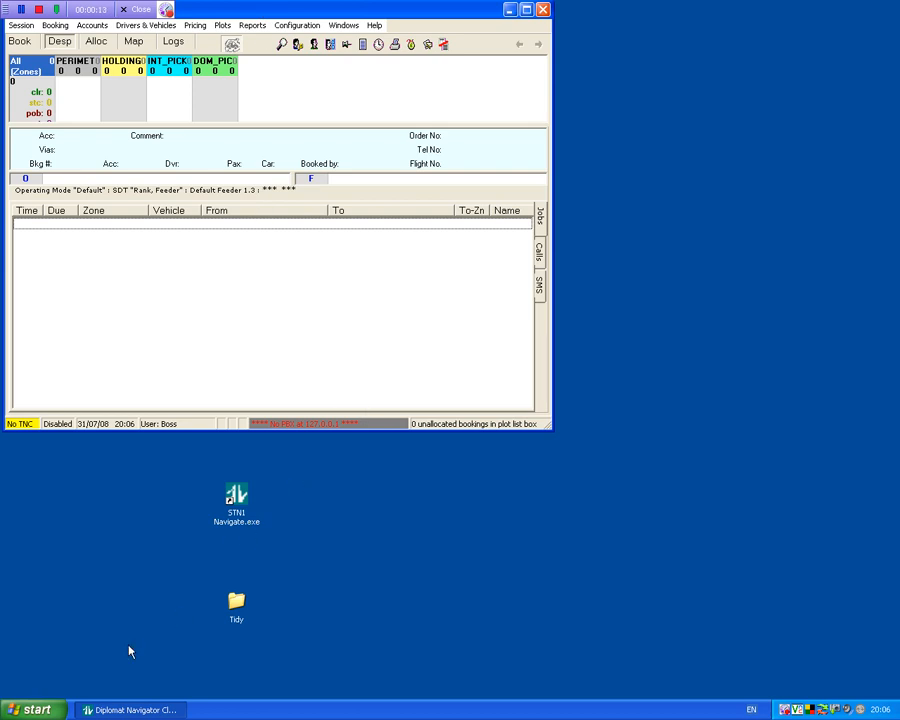
pyautogui.moveTo(142, 588)
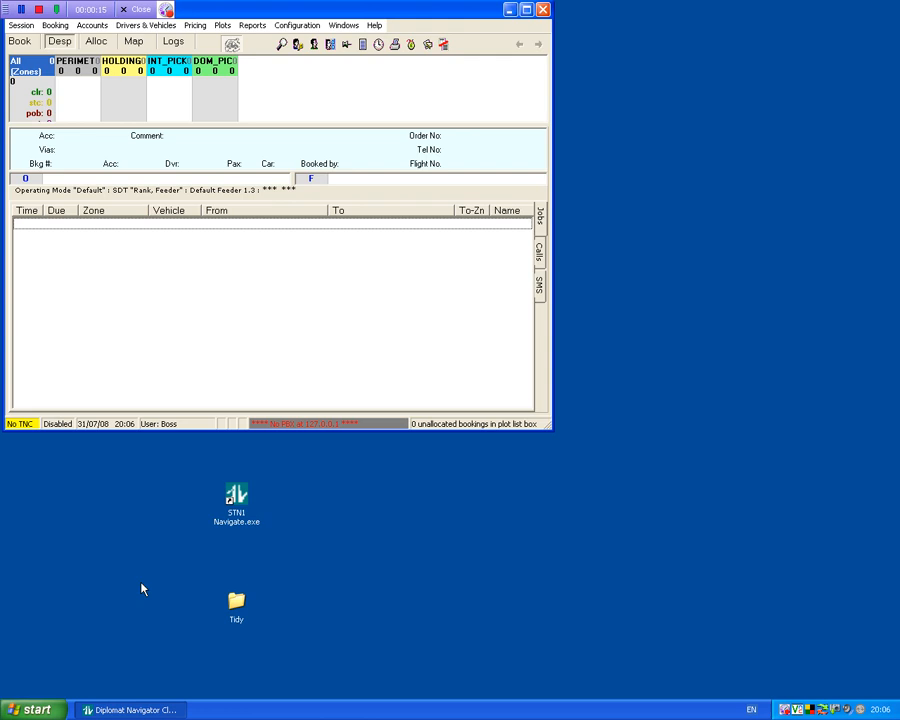
pyautogui.moveTo(126, 620)
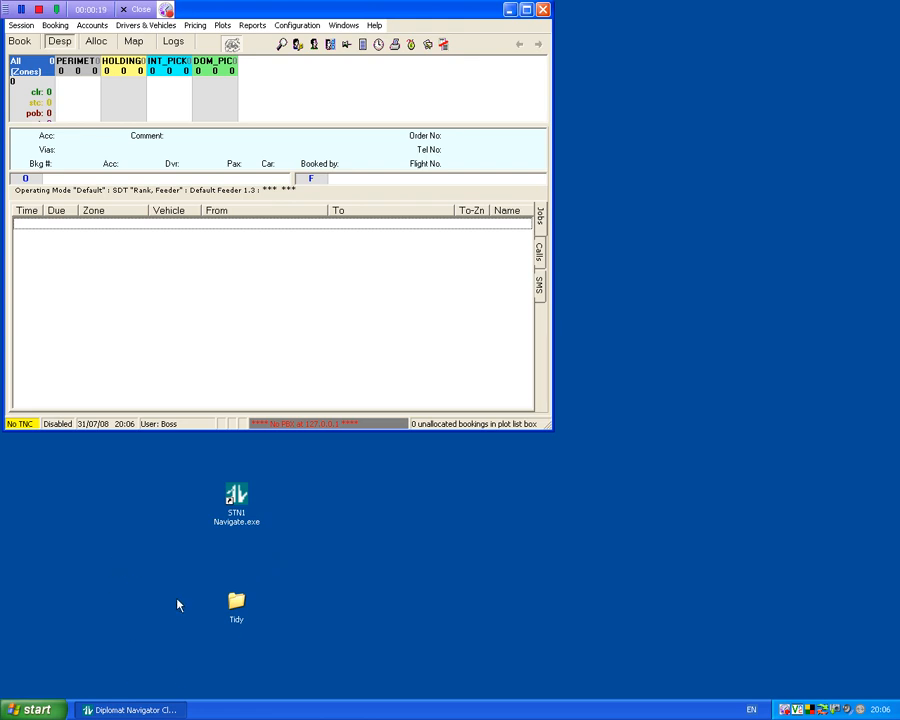
pyautogui.moveTo(50, 692)
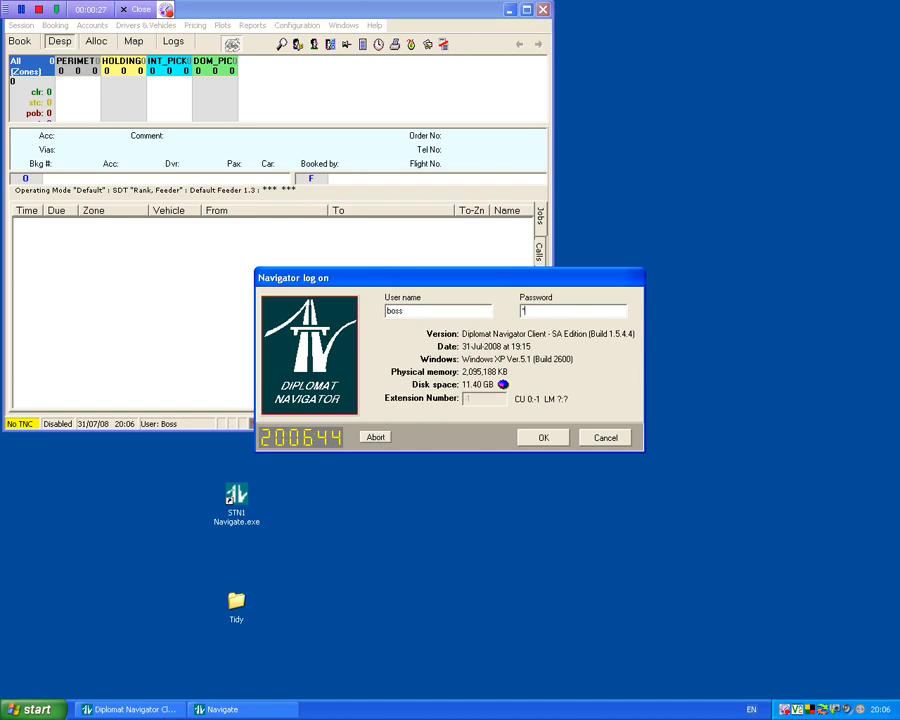
# Sign in to open a second client session beside the first
pyautogui.click(544, 436)
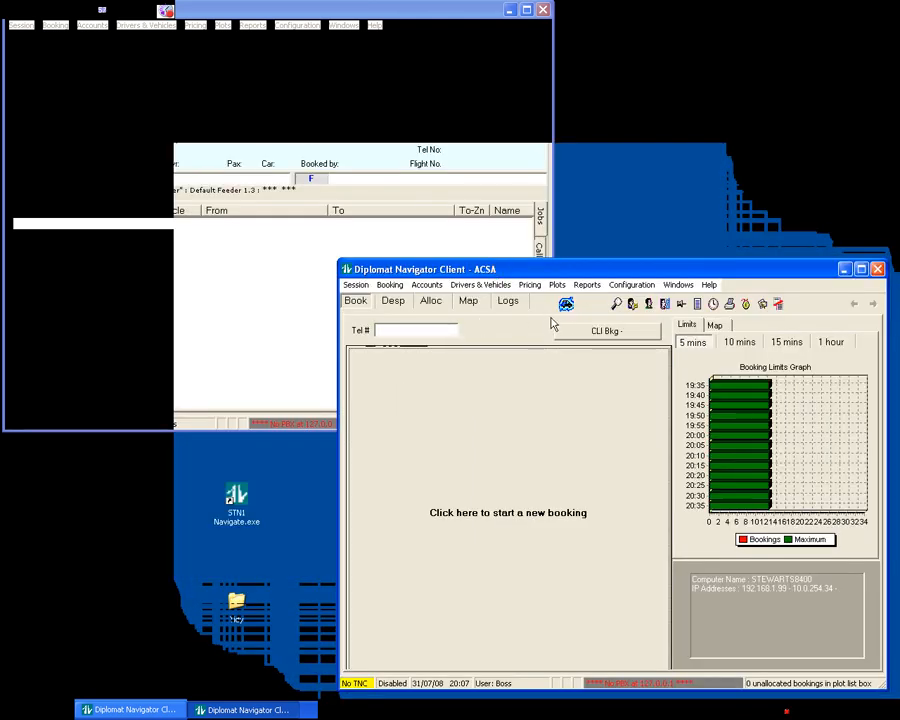
# Switch the second client window to its airport-area map view
pyautogui.click(468, 300)
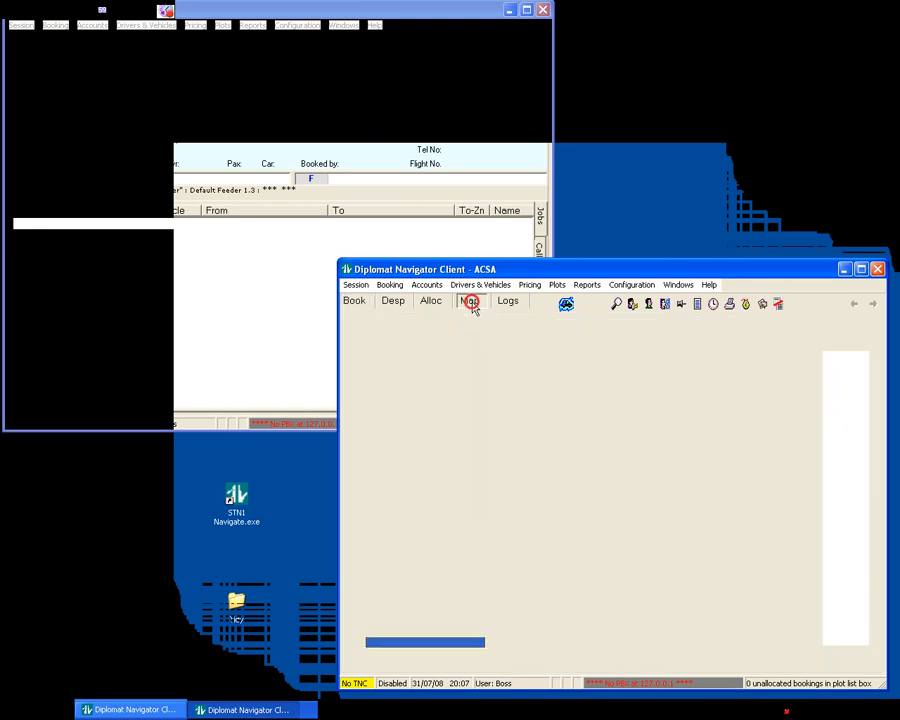
pyautogui.click(468, 300)
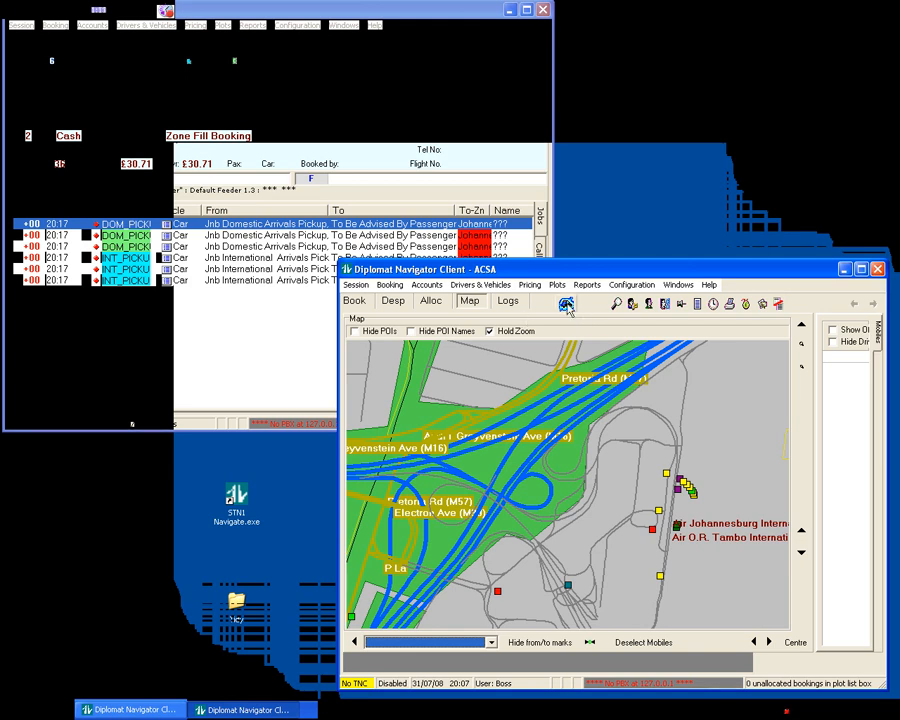
pyautogui.moveTo(568, 456)
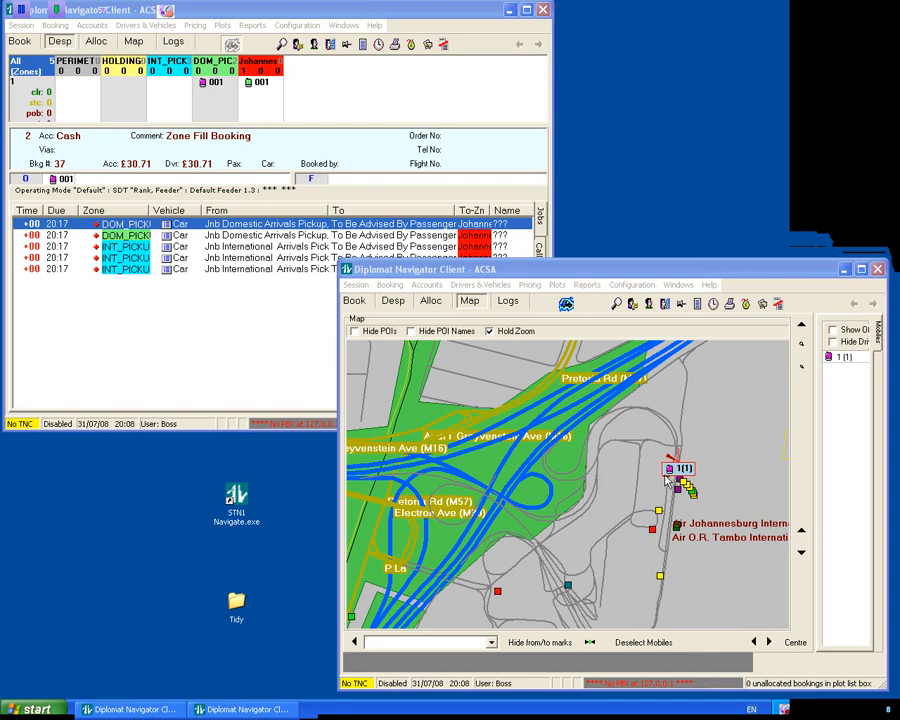
pyautogui.moveTo(744, 388)
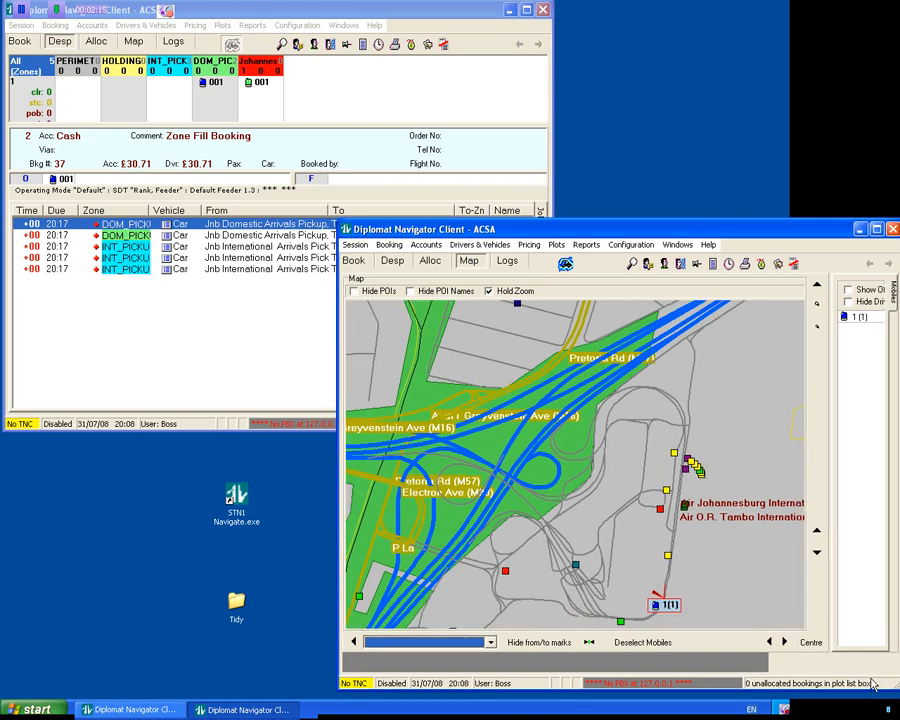
pyautogui.moveTo(868, 682)
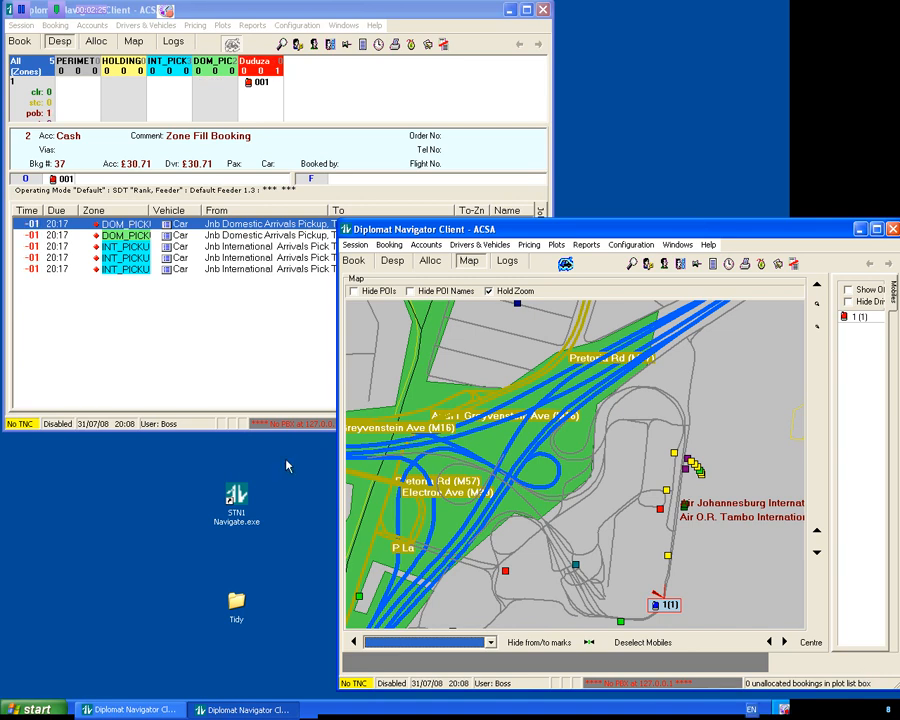
pyautogui.moveTo(64, 288)
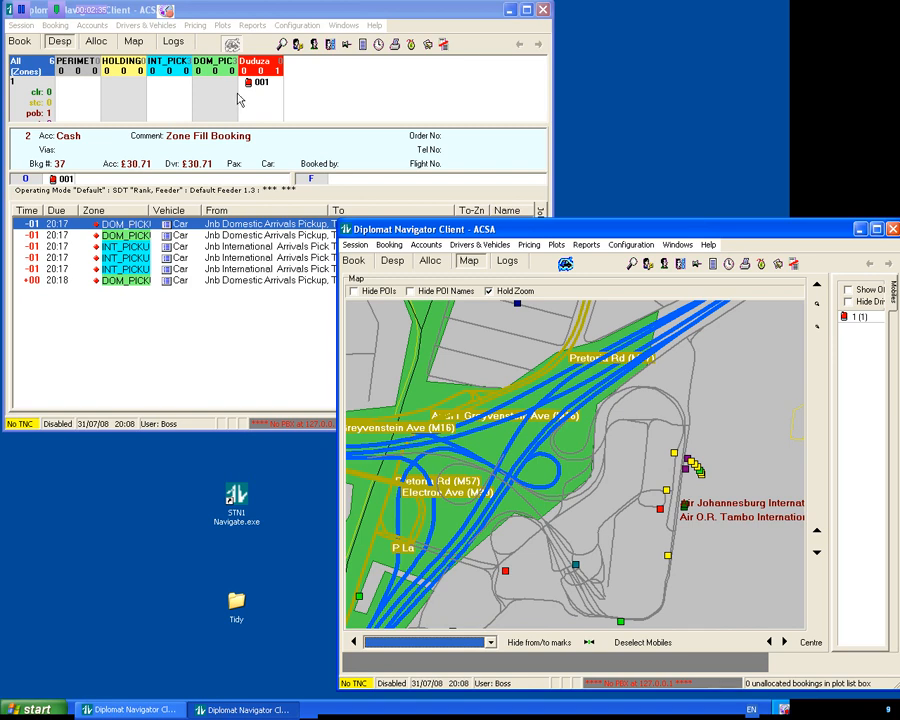
# Bring the dispatch window forward, now listing the new 20:18 domestic pickup
pyautogui.rightClick(260, 82)
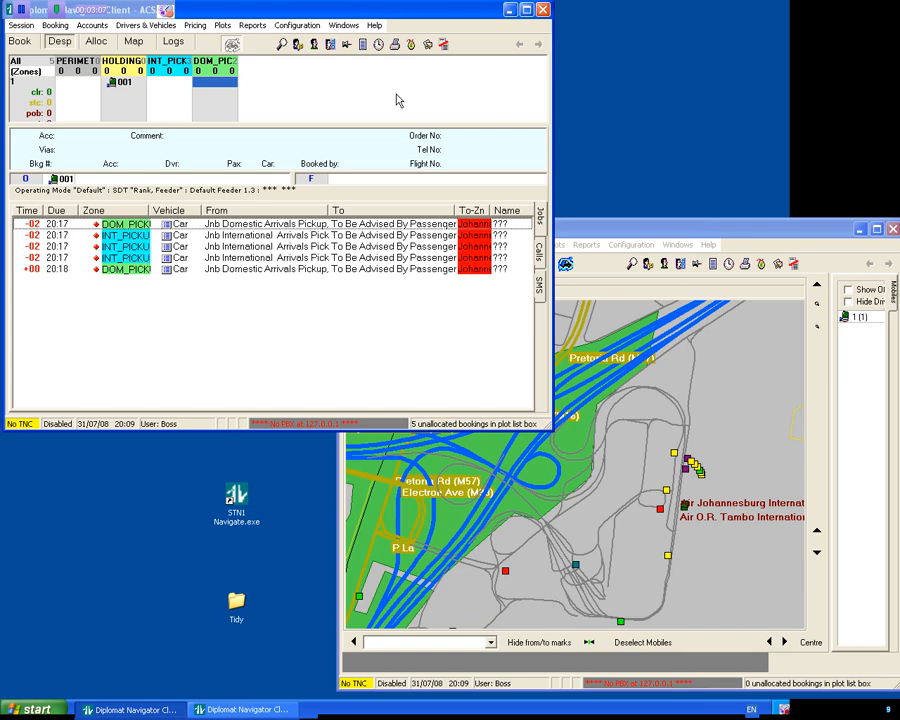
# Show the first domestic pickup's details (cash zone-fill at R38) and the Plots > Zones menu
pyautogui.click(130, 224)
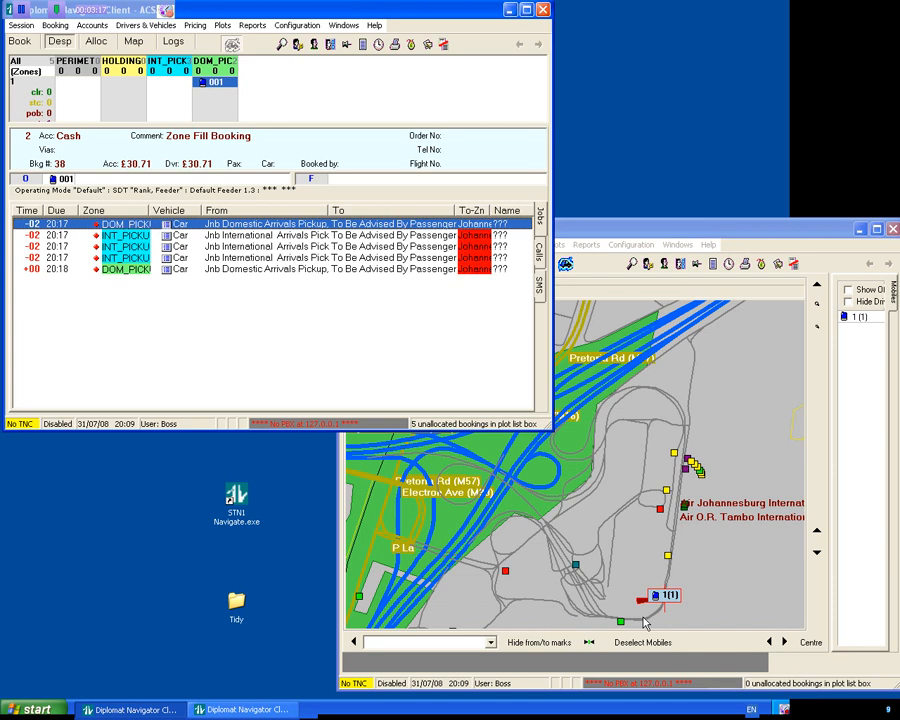
pyautogui.moveTo(156, 178)
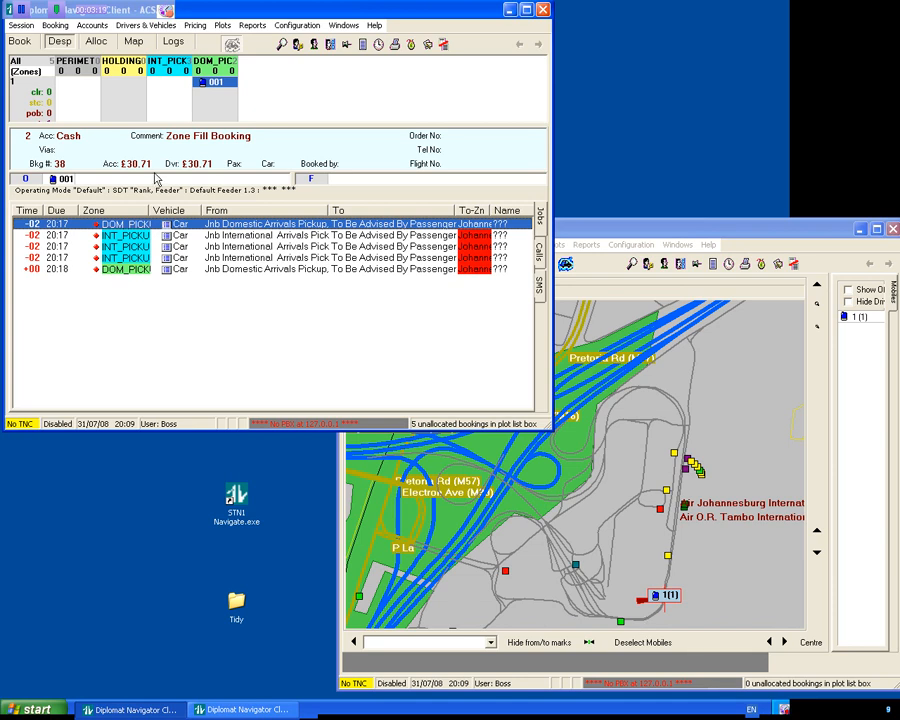
pyautogui.moveTo(196, 28)
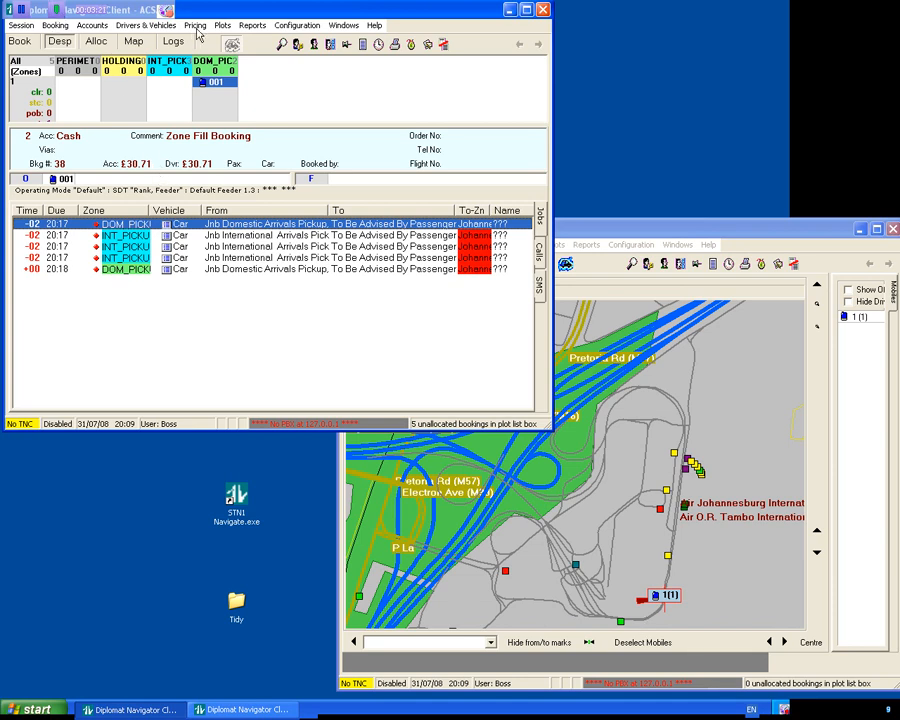
pyautogui.click(222, 24)
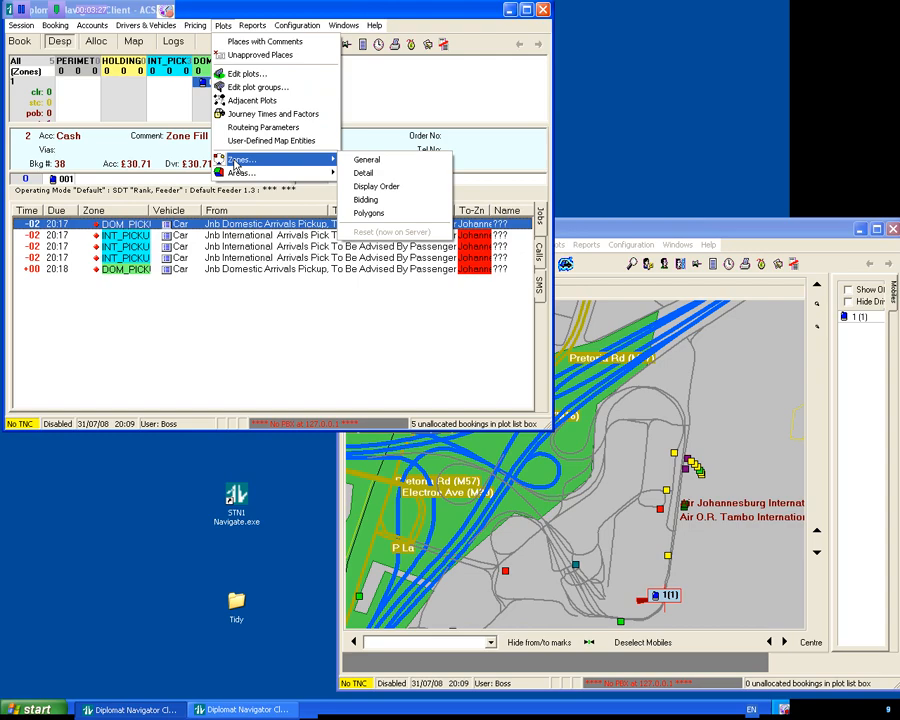
# Inspect the DOM_PICKUP zone's boundary polygon on the map at smaller scales
pyautogui.click(240, 160)
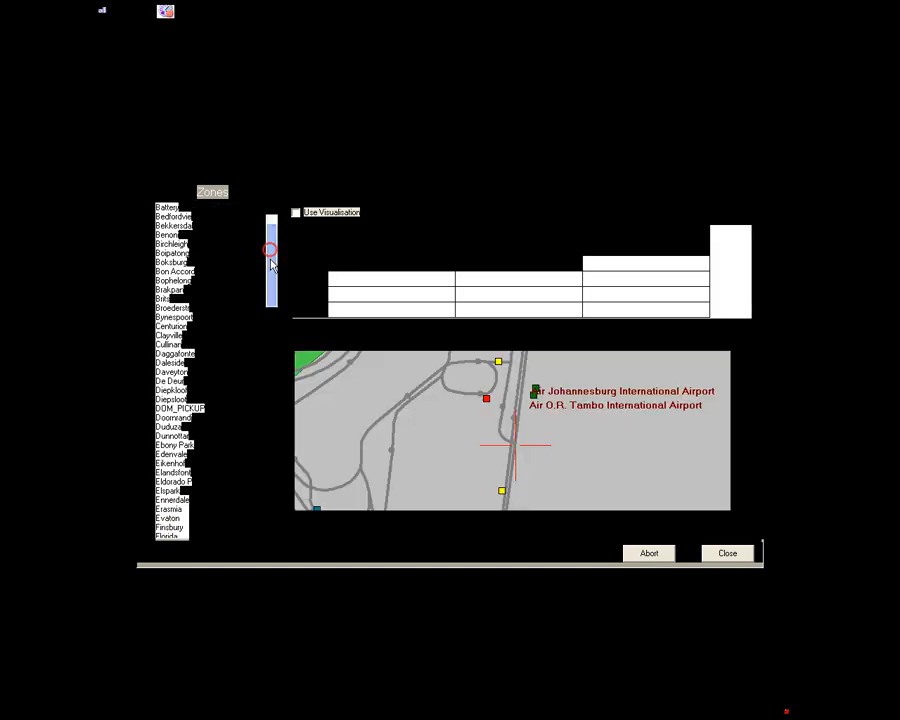
pyautogui.click(180, 370)
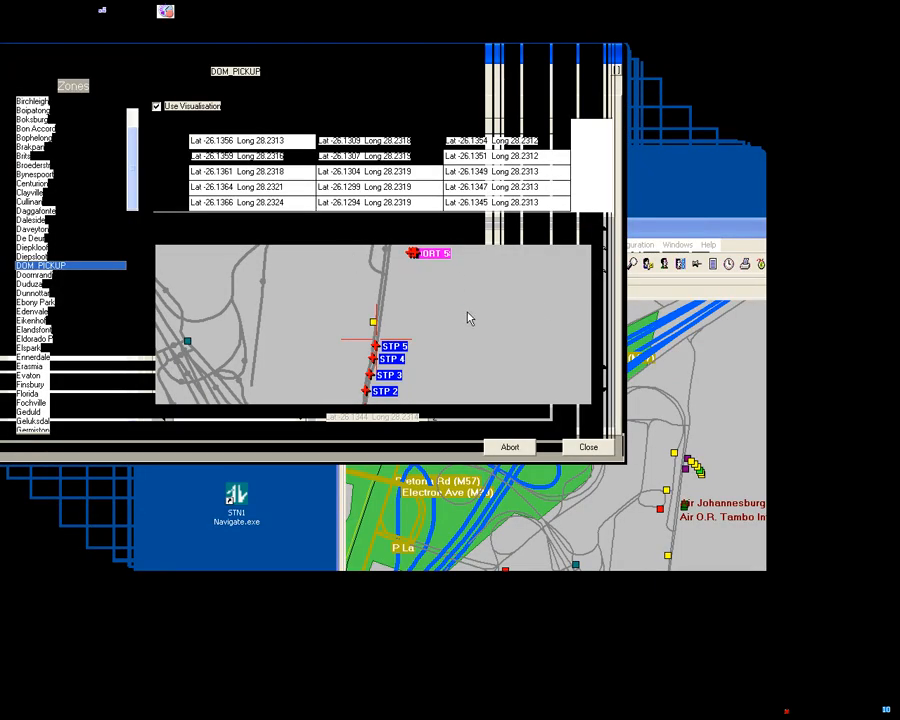
pyautogui.rightClick(470, 318)
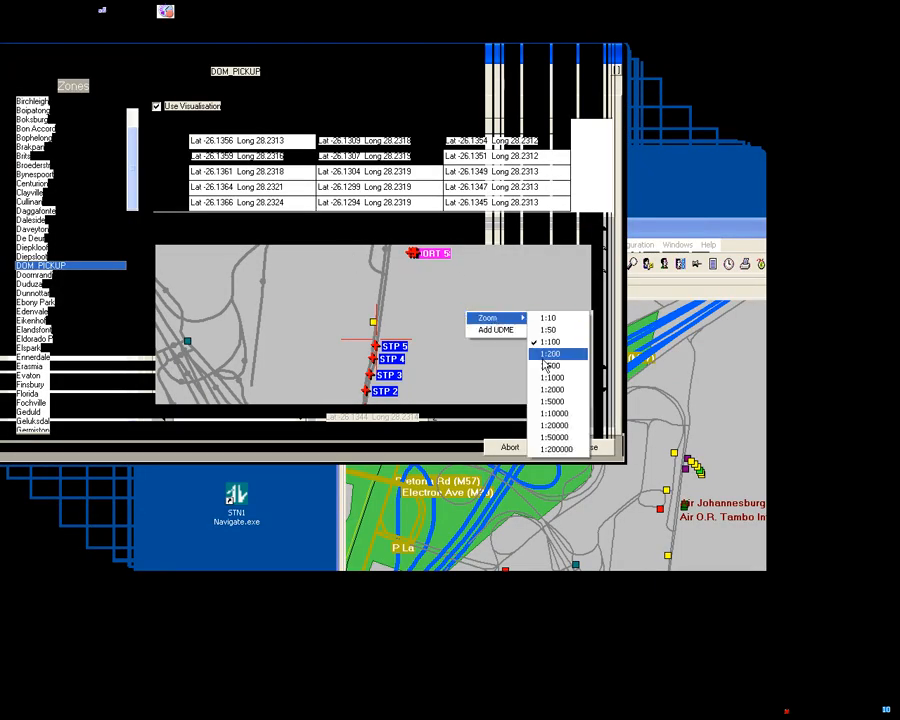
pyautogui.click(550, 354)
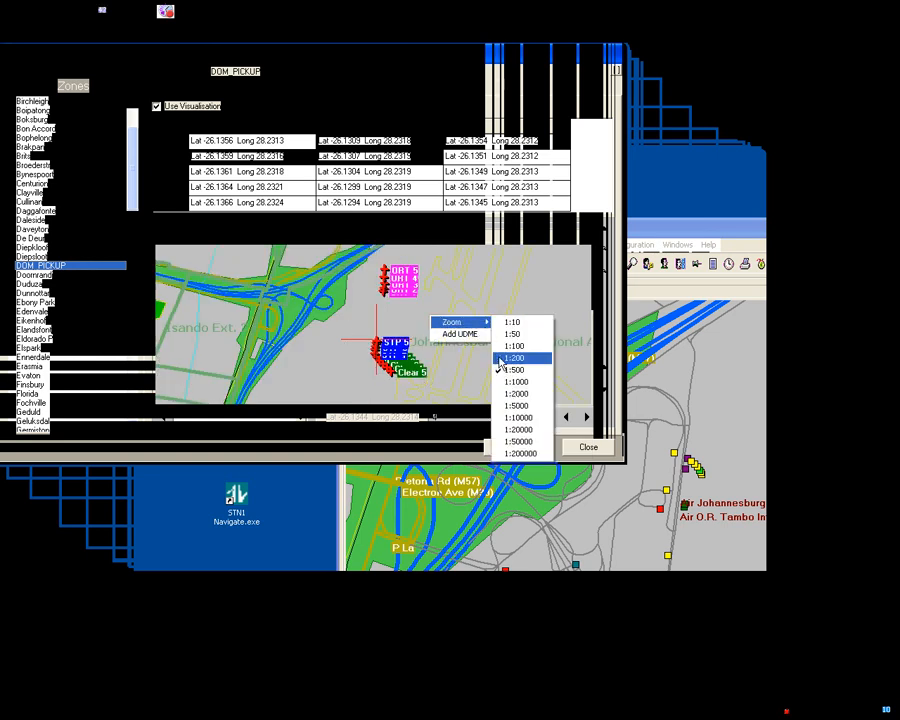
pyautogui.click(512, 358)
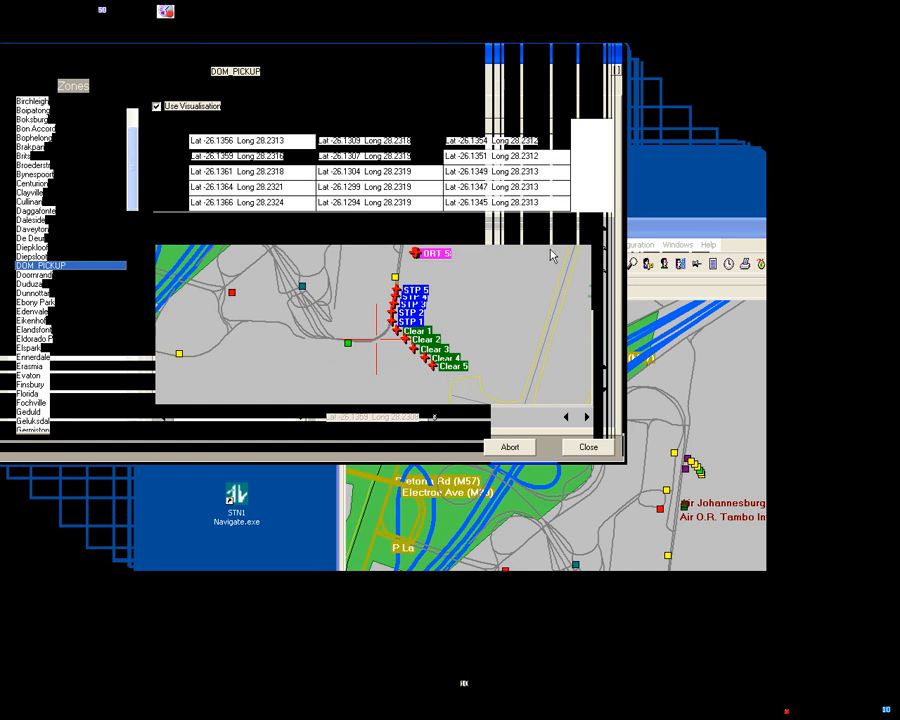
pyautogui.moveTo(84, 114)
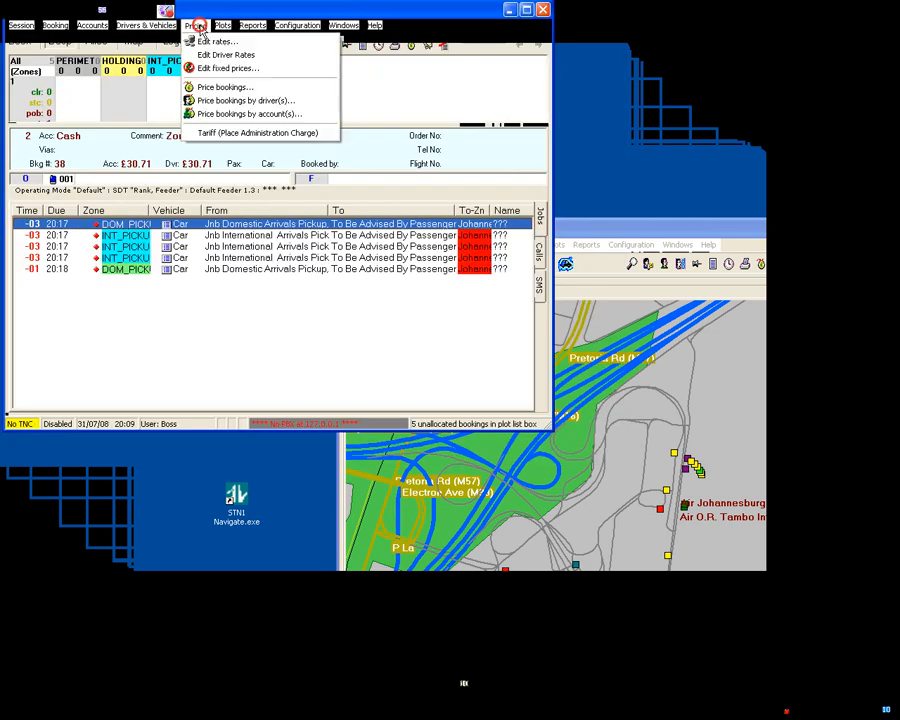
# Reopen zone detail at Rank Fill, showing a zero threshold and blank places
pyautogui.click(222, 24)
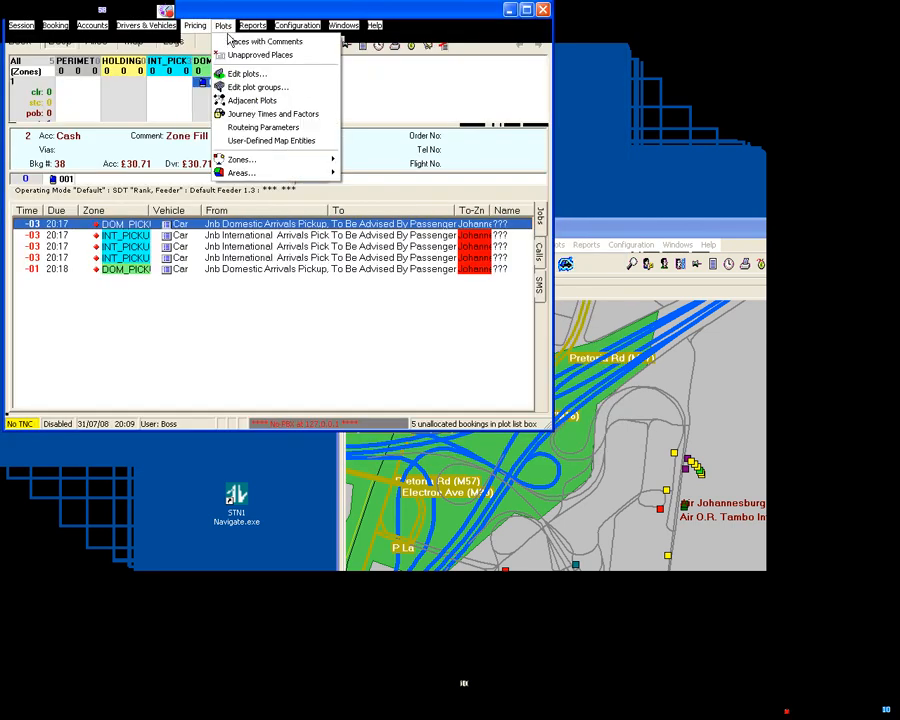
pyautogui.moveTo(240, 160)
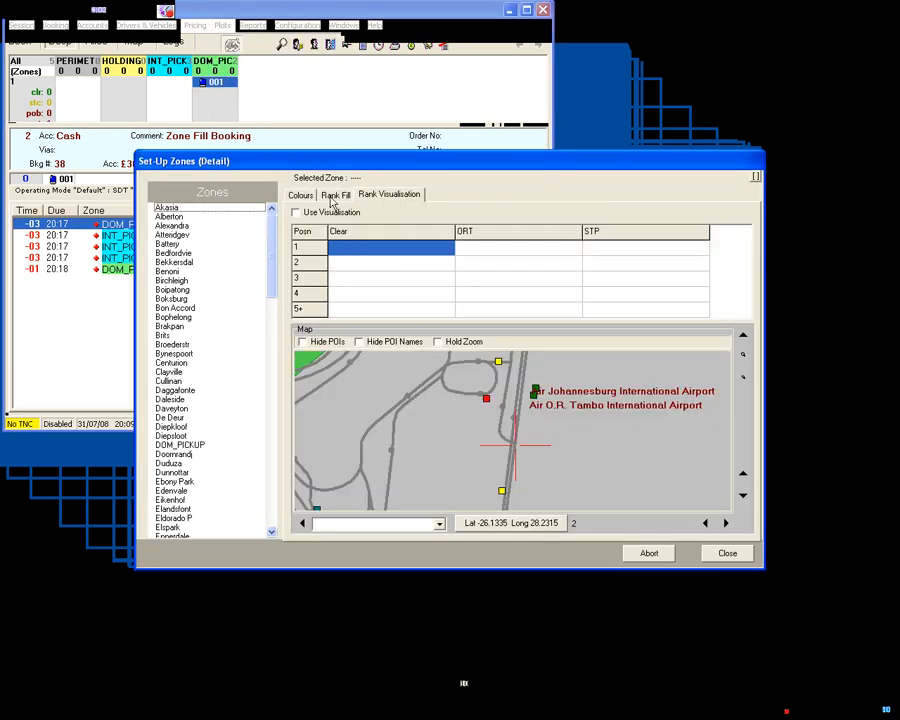
pyautogui.click(336, 194)
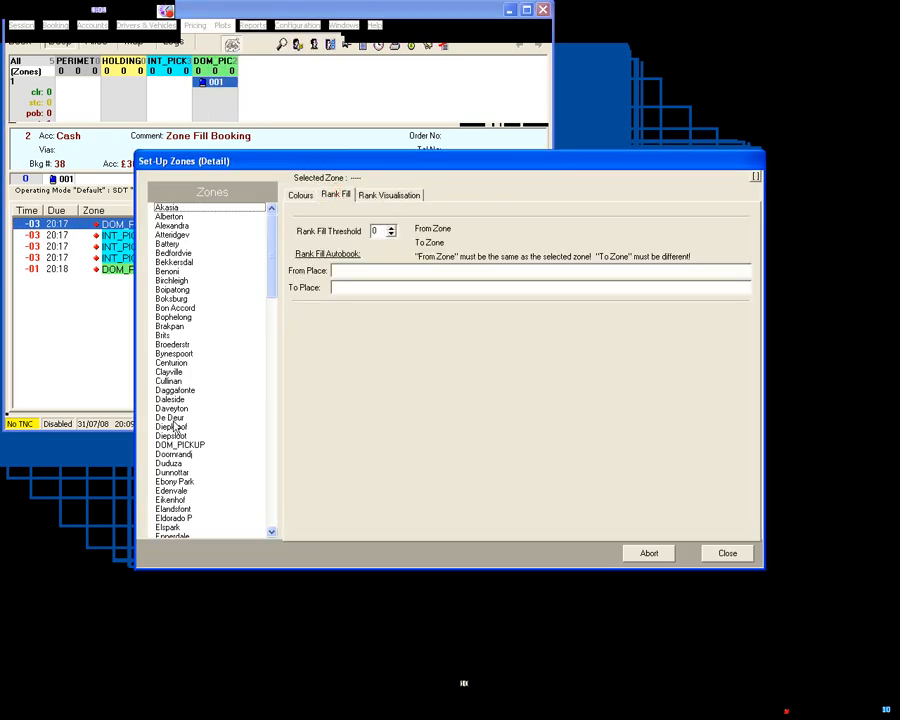